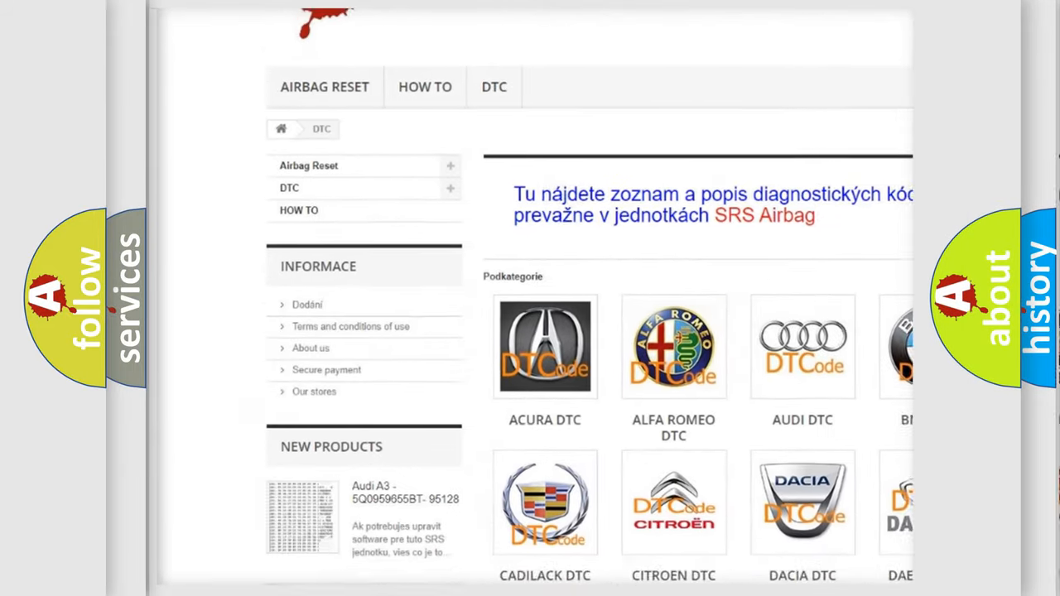
scroll("down", 3)
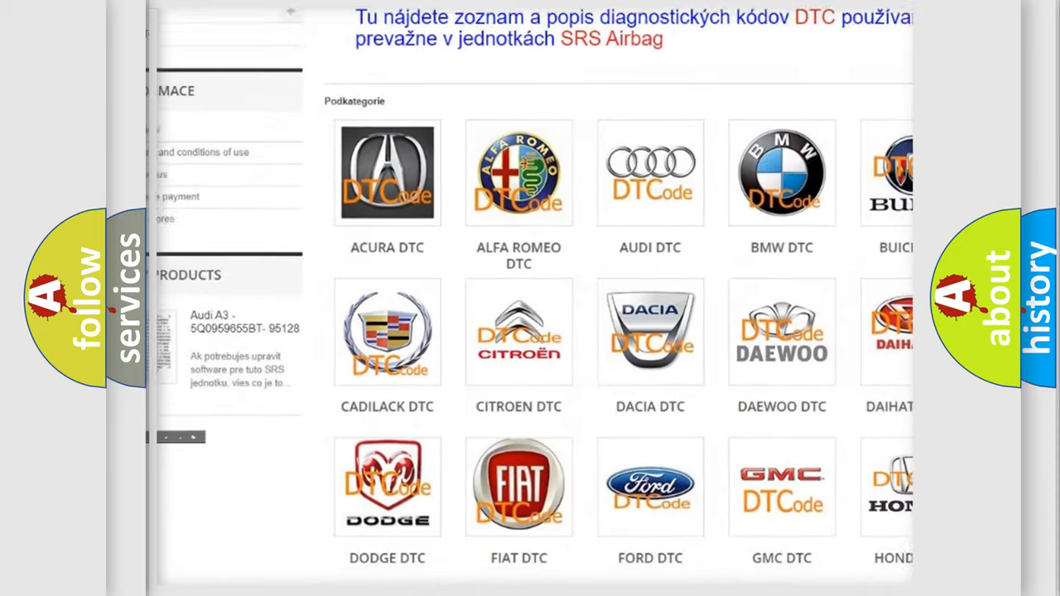